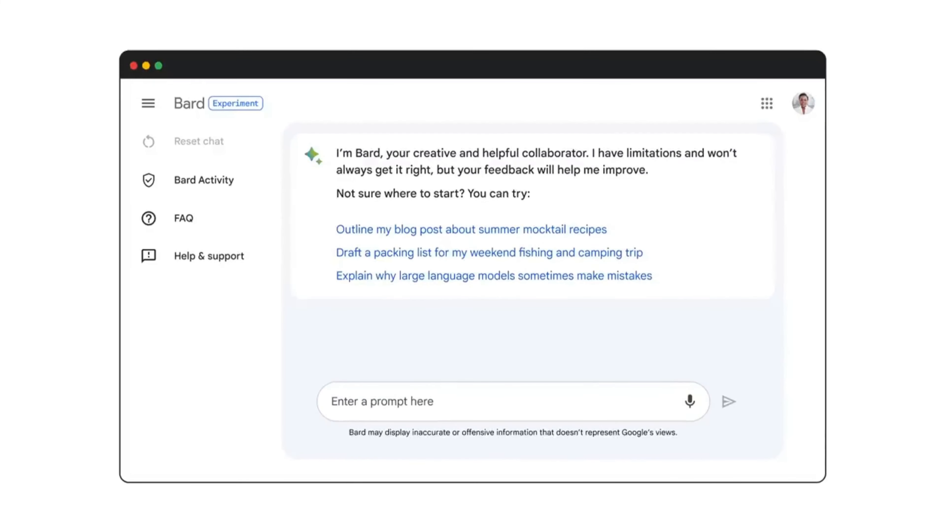
Step: Begin the Bard prompt 'i want to write a novel. how can i get start...'
type("i want to write")
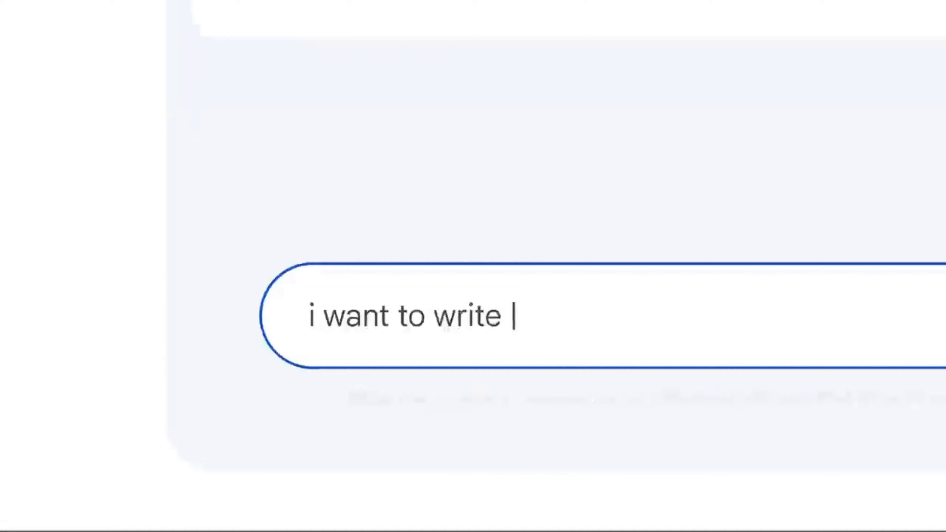
type("a novel. how can i get start")
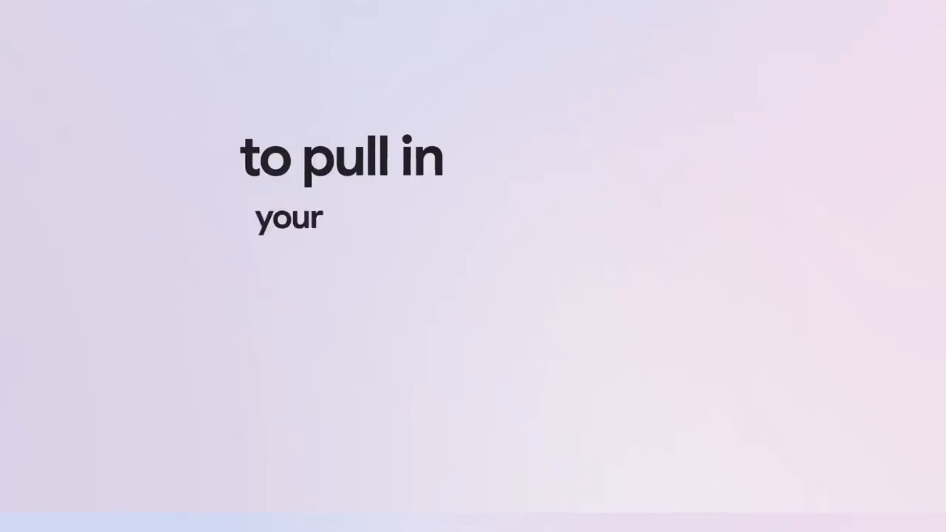
type("summarize my recent em")
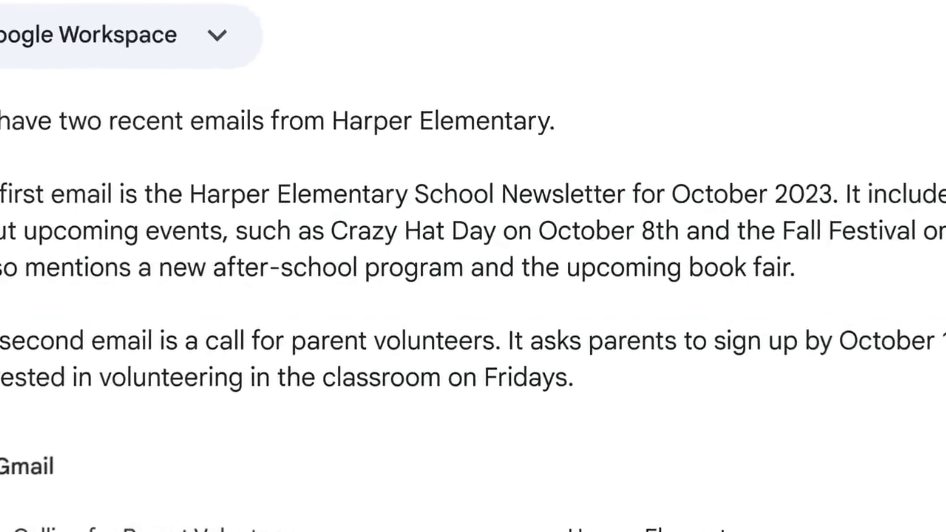
Step: Enter the prompt 'give me inspiration for making a crazy' in Bard
type("give me inspiration for making a crazy")
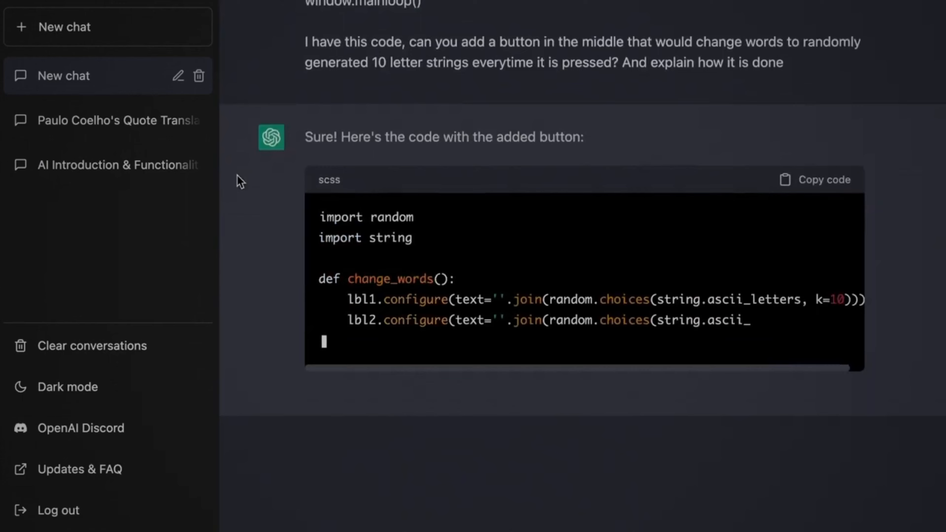
Step: Scroll down through ChatGPT's generated Tkinter random-word button code
scroll("down", 3)
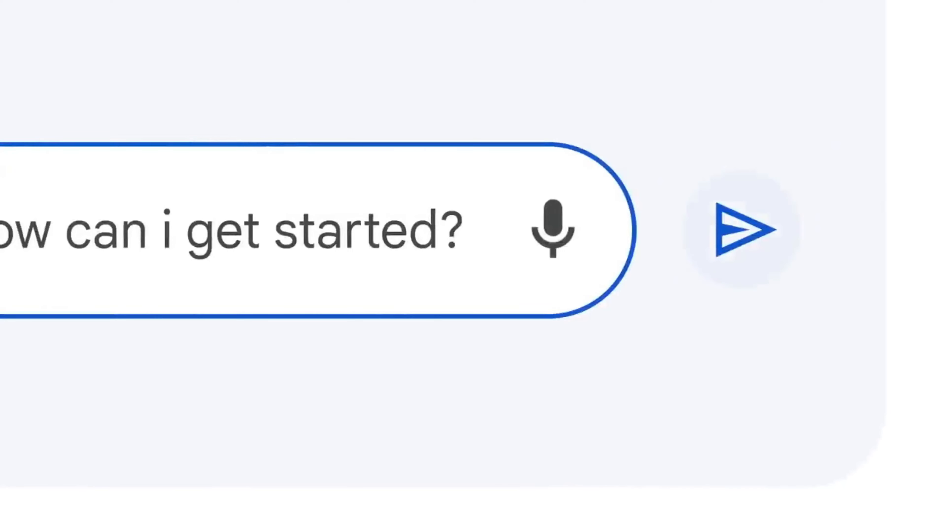
Step: Send the completed 'how can i get started?' novel question to Bard
left_click(748, 229)
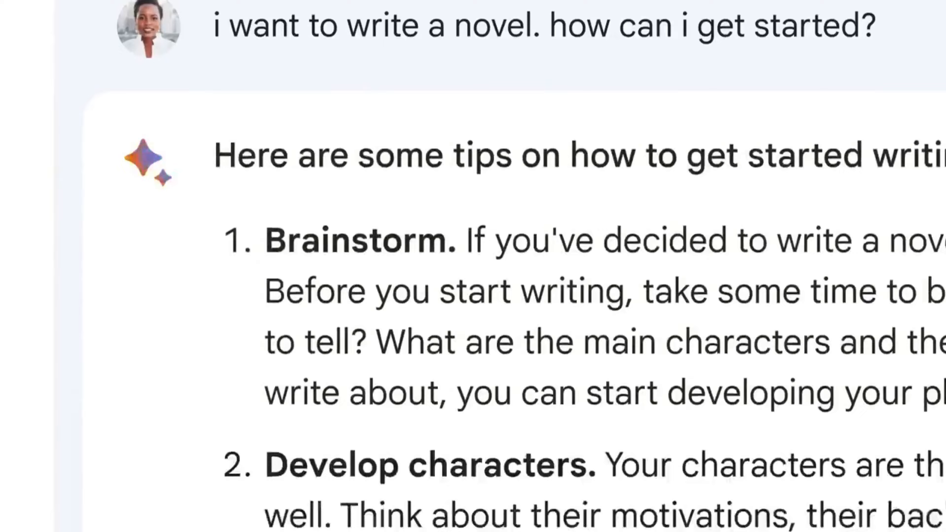